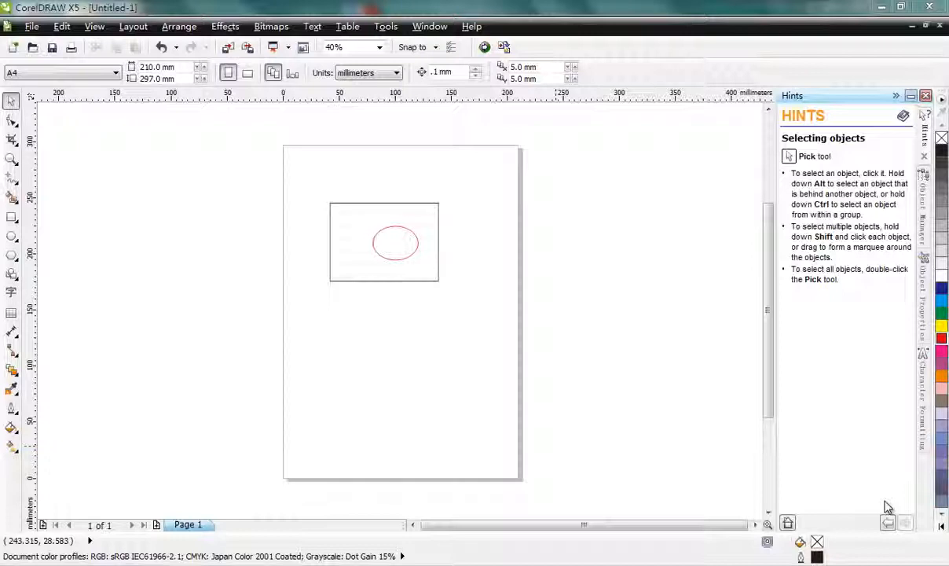
{"action": "mouse_move", "coordinate": [840, 394]}
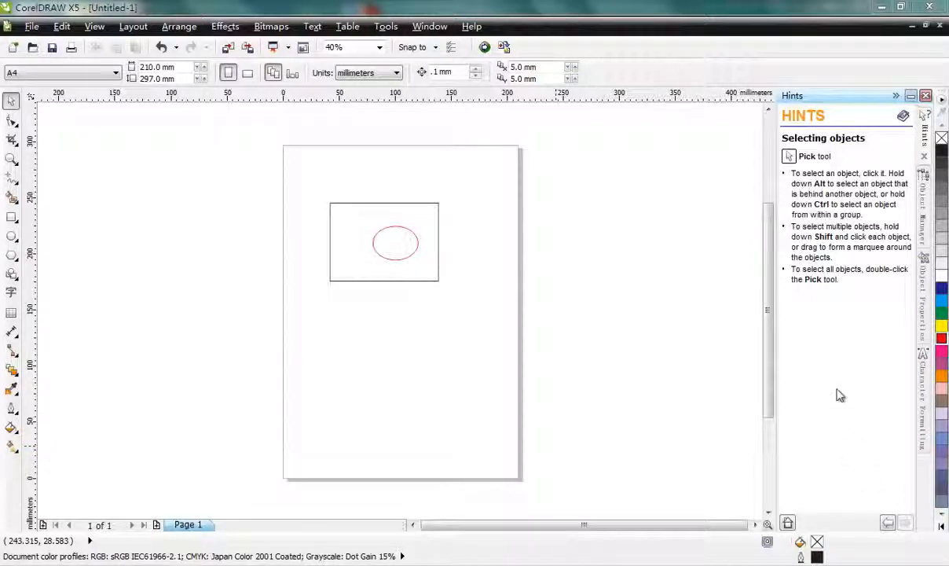
{"action": "mouse_move", "coordinate": [385, 130]}
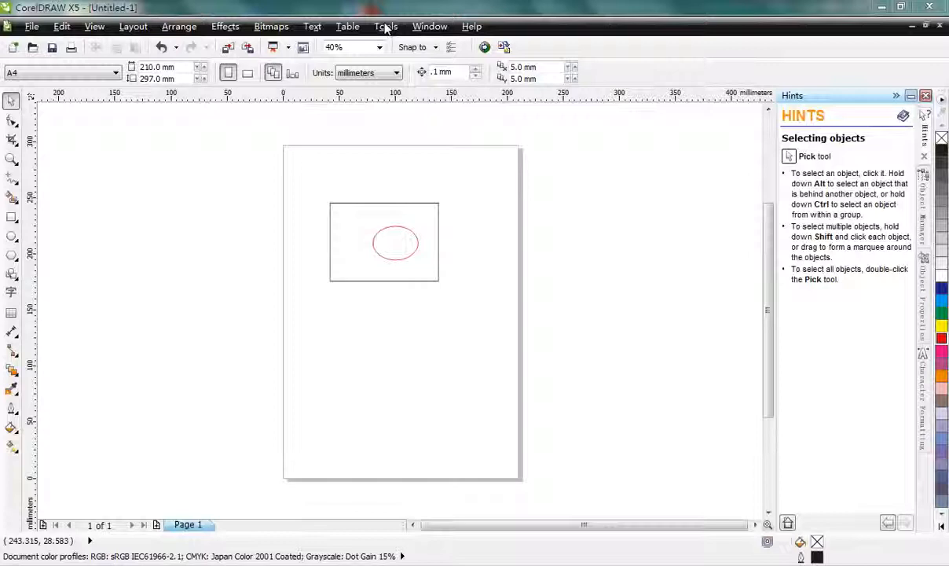
- Confirm the VBA options: 'Trust all installed GMS modules' on and 'Delay Load VBA' off
{"action": "left_click", "coordinate": [386, 26]}
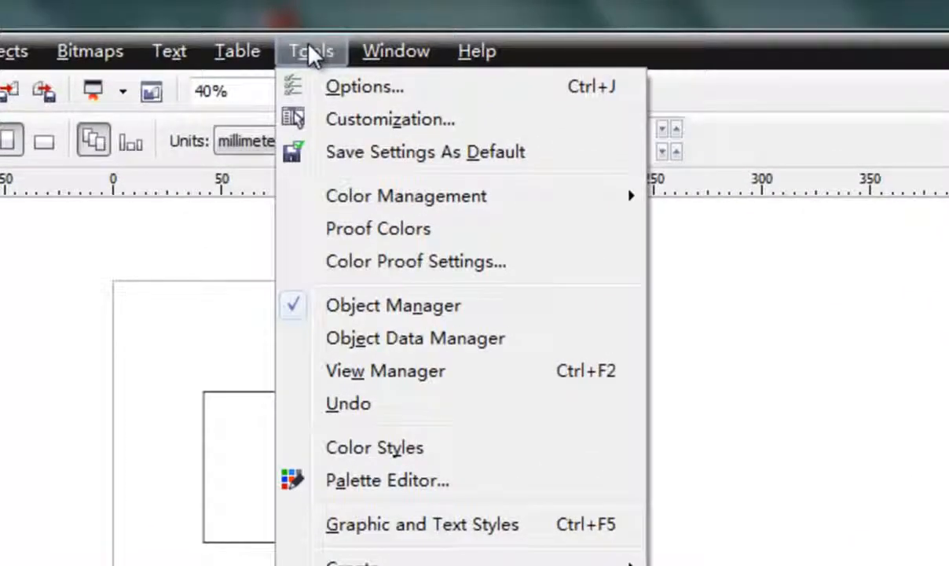
{"action": "mouse_move", "coordinate": [337, 86]}
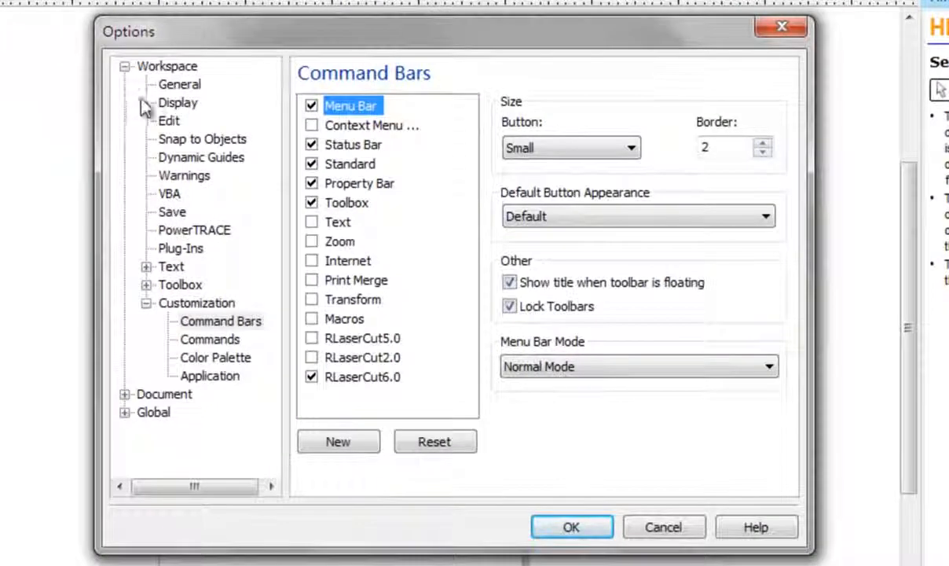
{"action": "mouse_move", "coordinate": [169, 182]}
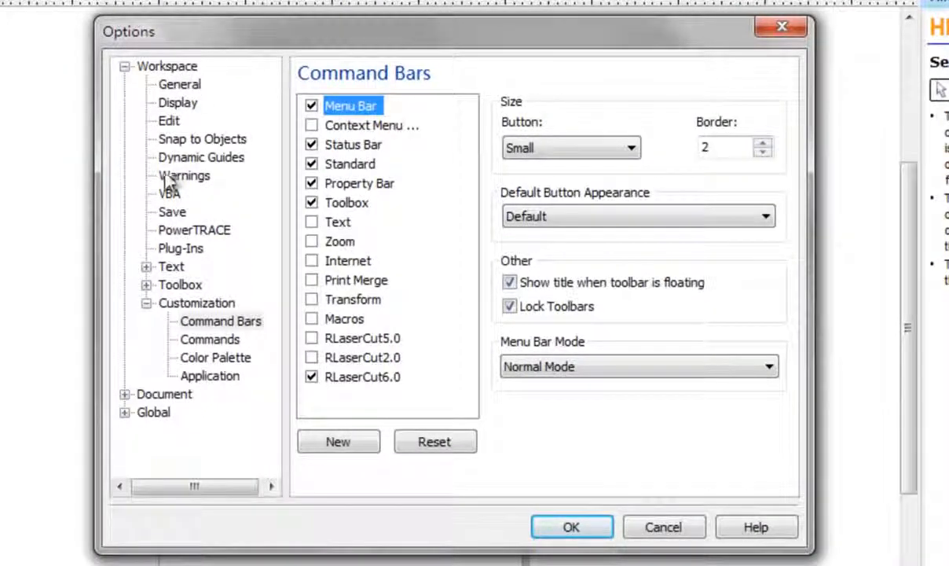
{"action": "left_click", "coordinate": [168, 193]}
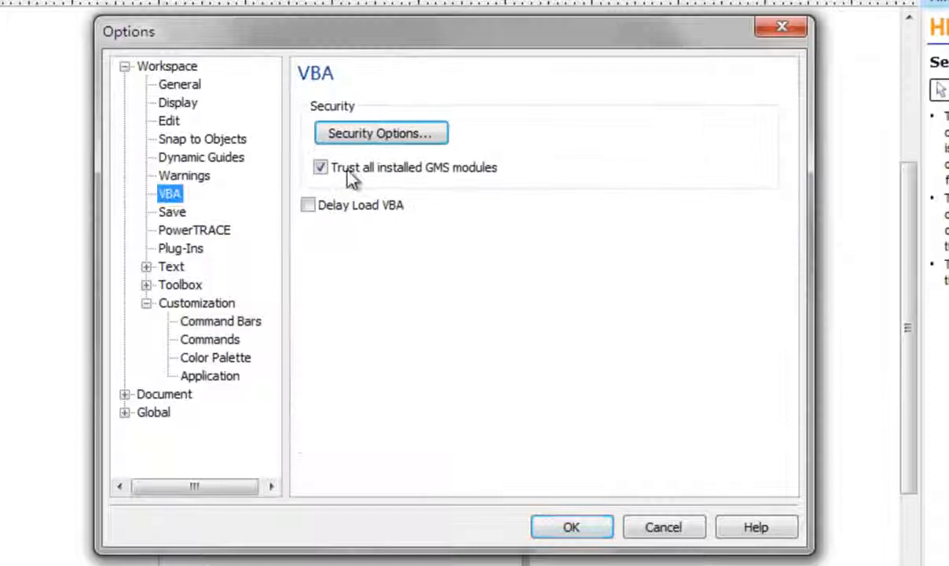
{"action": "mouse_move", "coordinate": [325, 228]}
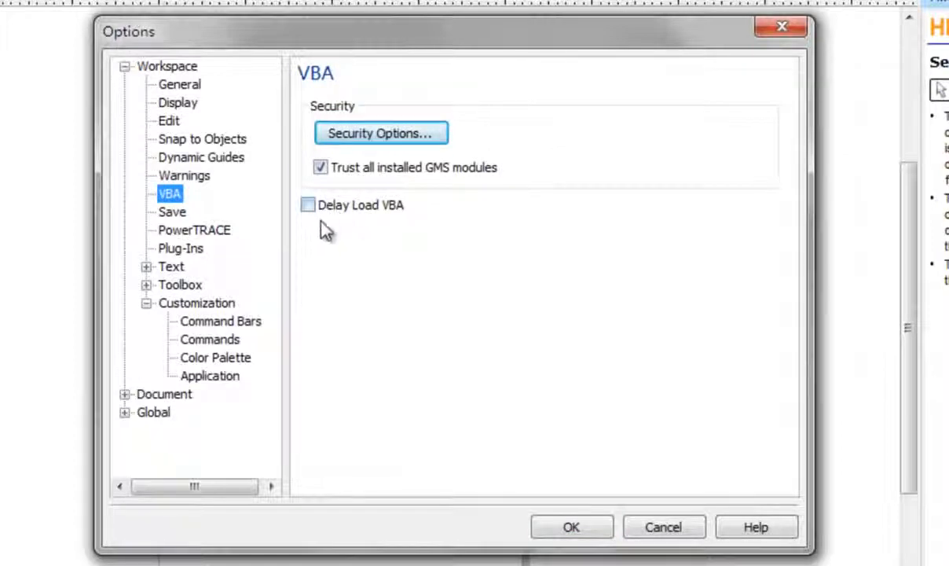
{"action": "mouse_move", "coordinate": [357, 218]}
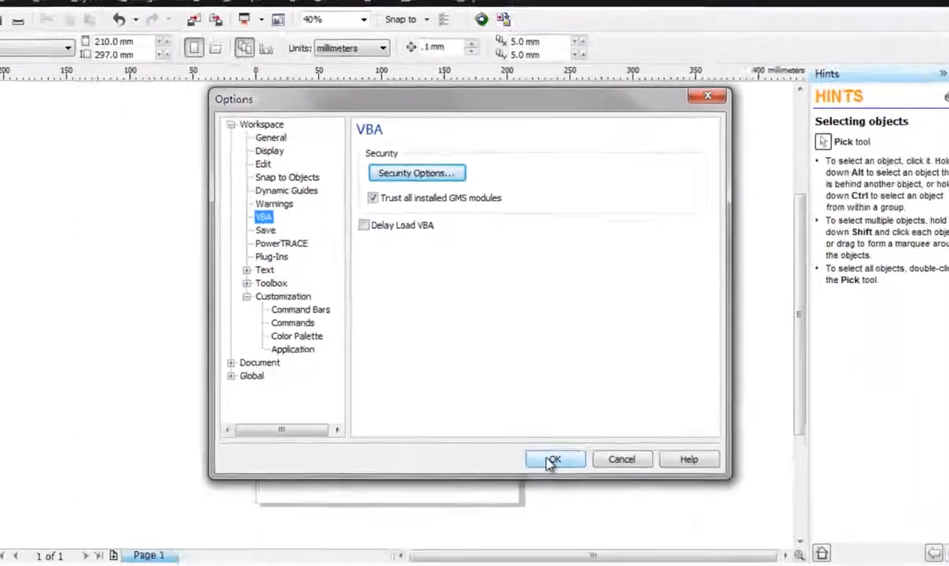
{"action": "left_click", "coordinate": [555, 459]}
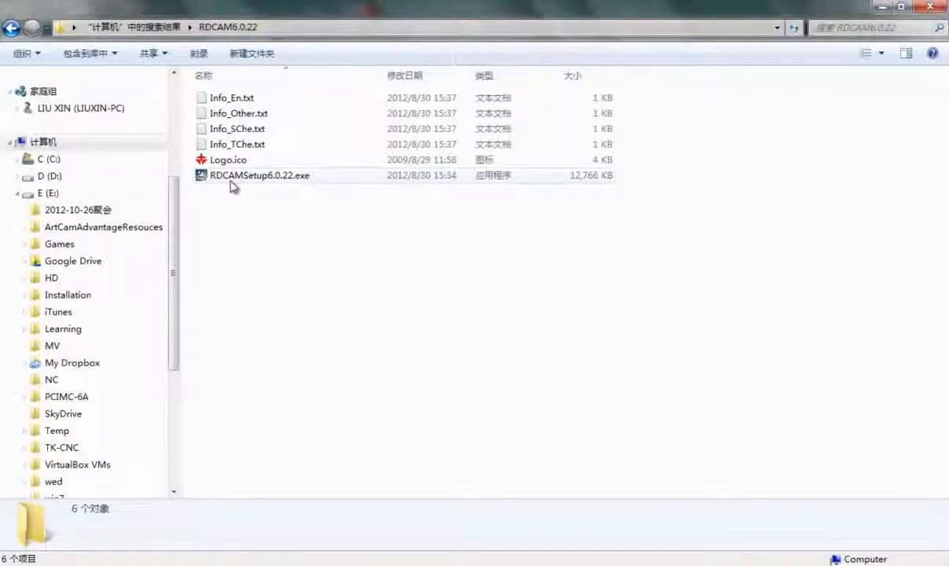
- Run RDCAMSetup6.0.22.exe, allow it through UAC, and start the installation
{"action": "double_click", "coordinate": [259, 174]}
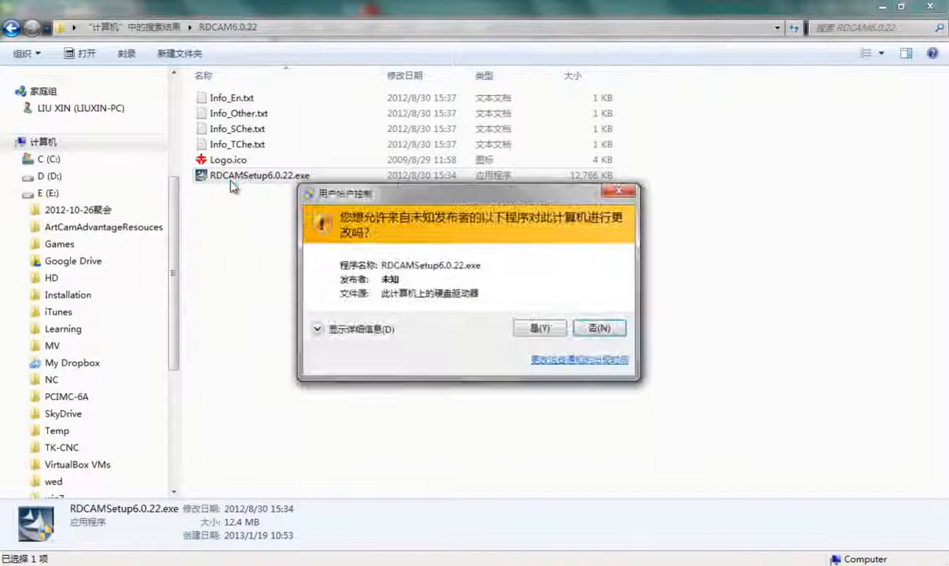
{"action": "left_click", "coordinate": [600, 327]}
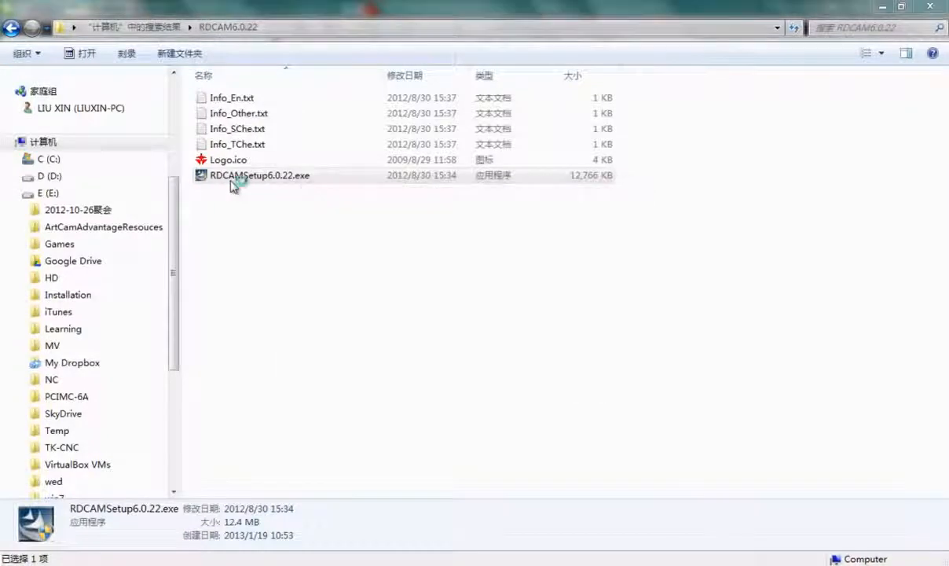
{"action": "double_click", "coordinate": [259, 175]}
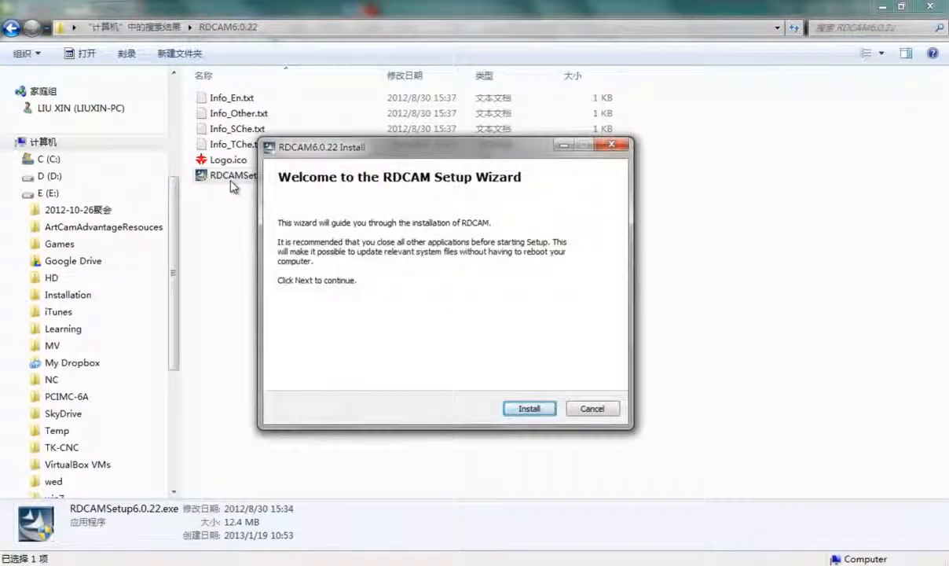
{"action": "left_click", "coordinate": [529, 408]}
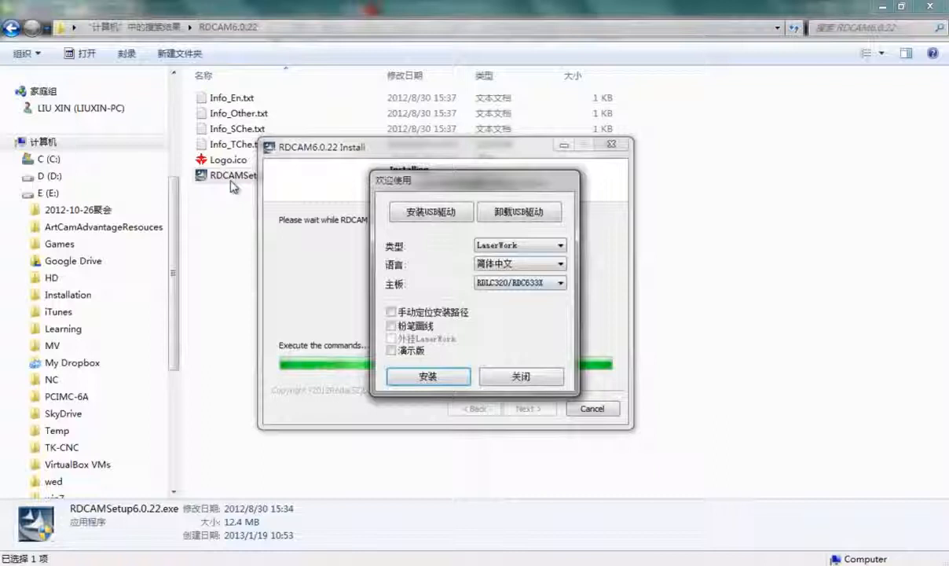
- Set the RDCAM install type to CorelDraw_Laser in English and select the mainboard model
{"action": "left_click", "coordinate": [559, 245]}
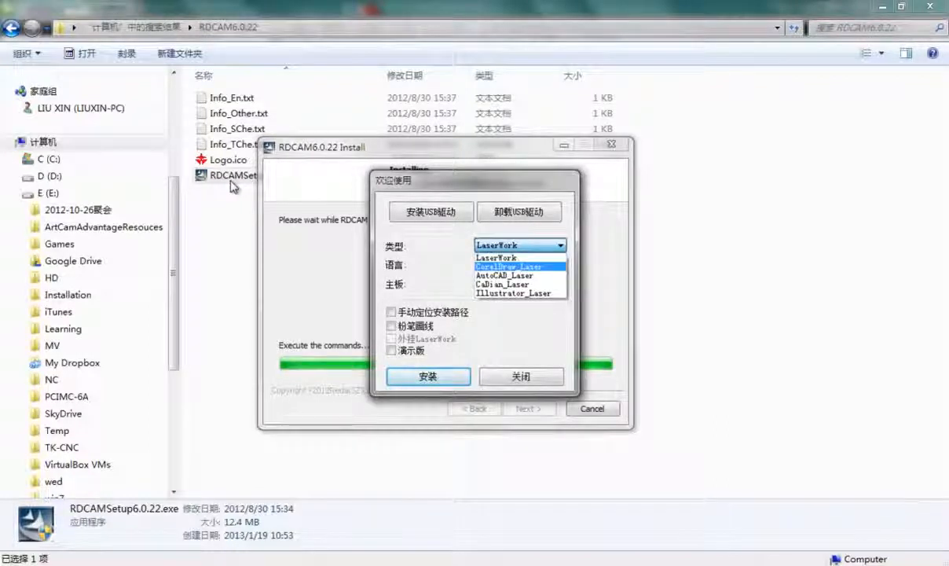
{"action": "left_click", "coordinate": [503, 275]}
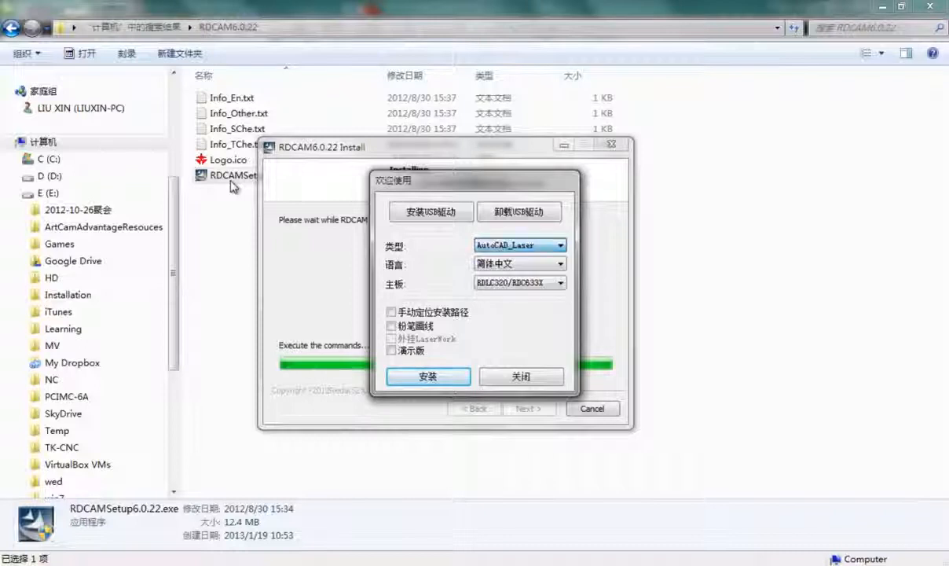
{"action": "left_click", "coordinate": [558, 245]}
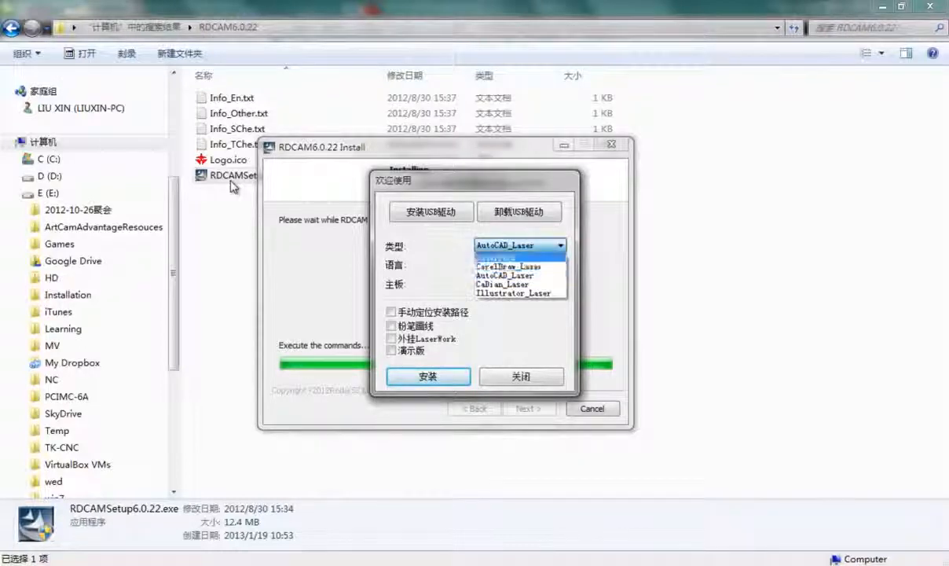
{"action": "left_click", "coordinate": [509, 266]}
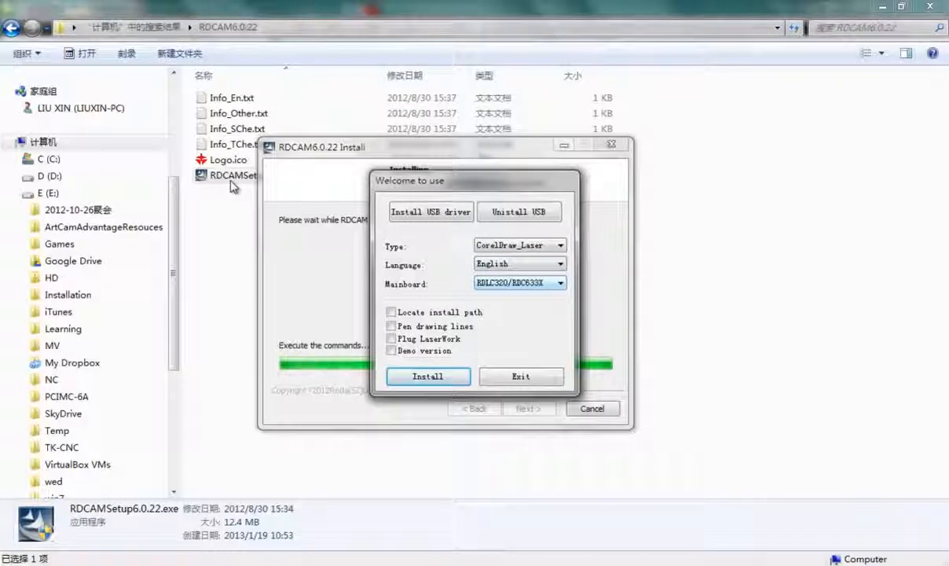
{"action": "left_click", "coordinate": [559, 283]}
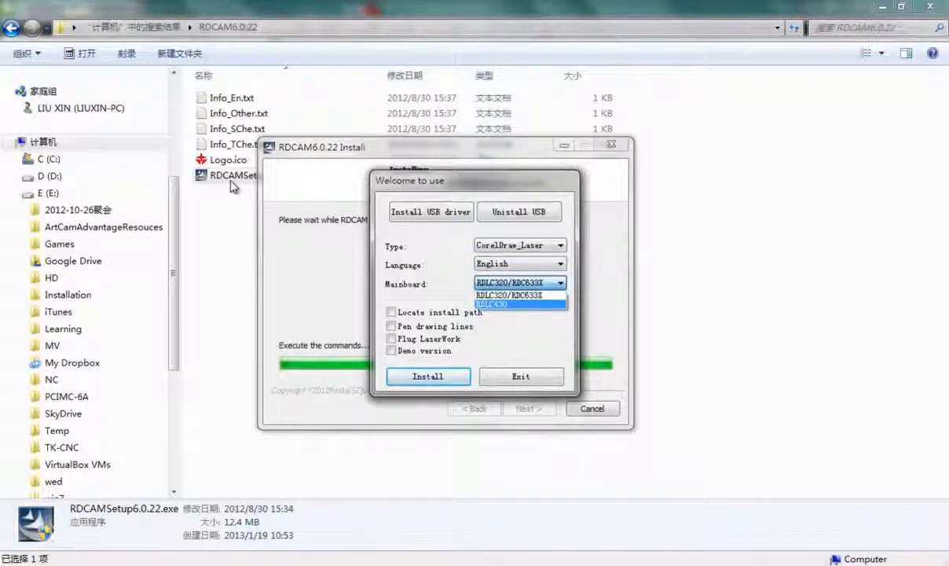
{"action": "left_click", "coordinate": [508, 282]}
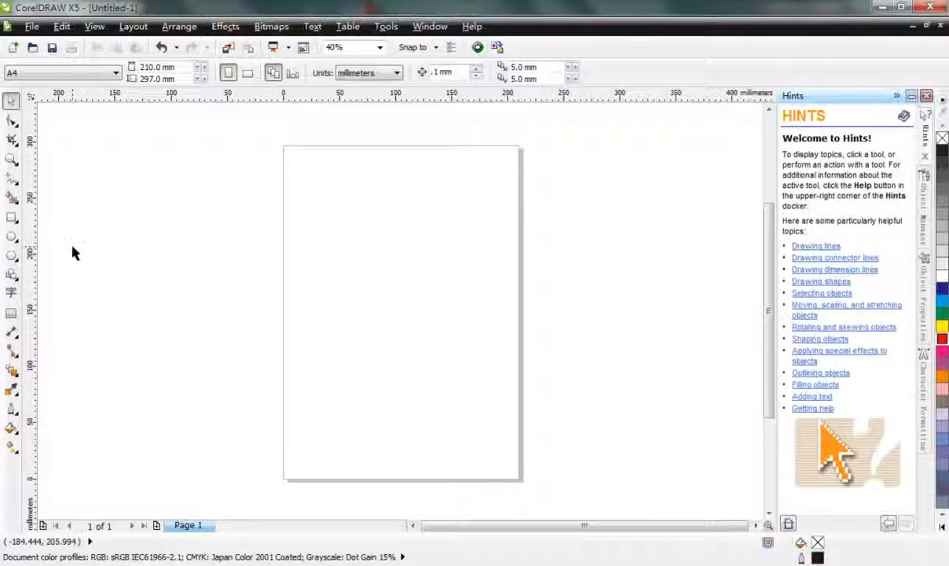
- Draw a rectangle near the page top with a red-outlined circle inside it
{"action": "left_click", "coordinate": [12, 218]}
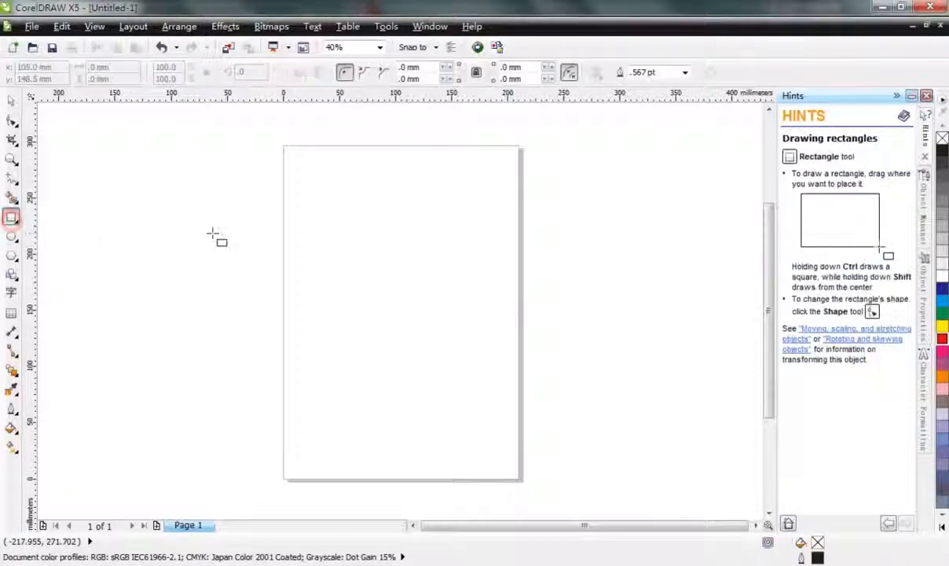
{"action": "left_click_drag", "start_coordinate": [344, 174], "coordinate": [399, 277]}
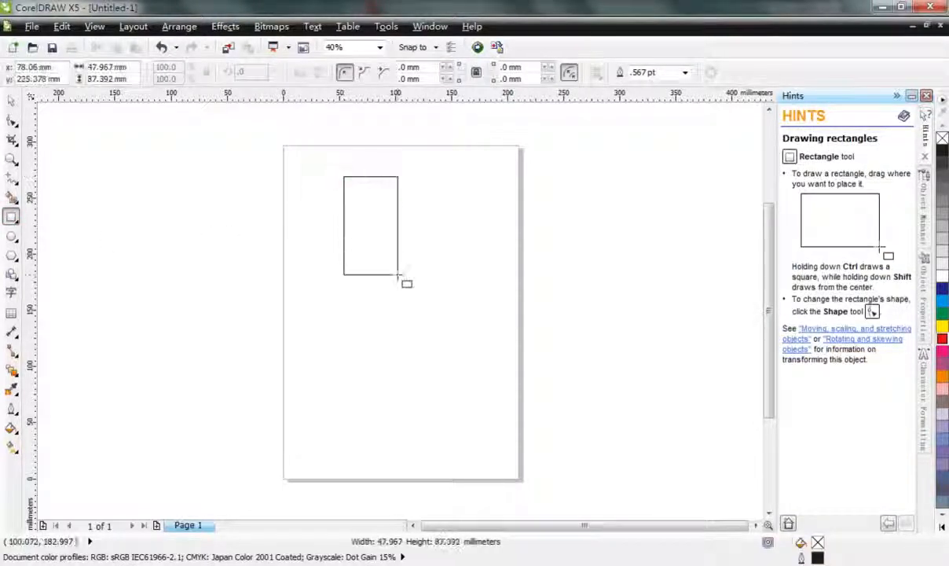
{"action": "left_click_drag", "start_coordinate": [343, 175], "coordinate": [475, 261]}
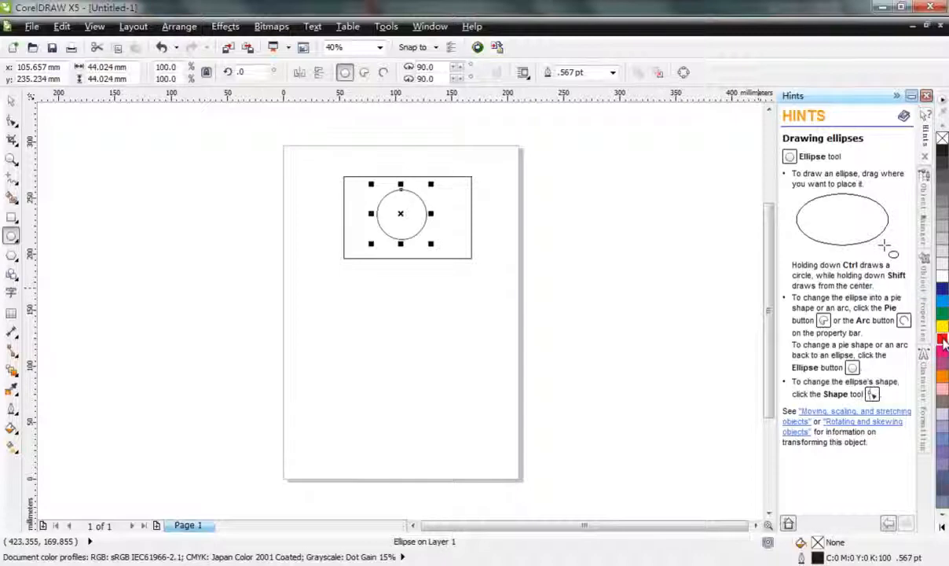
{"action": "left_click", "coordinate": [943, 341]}
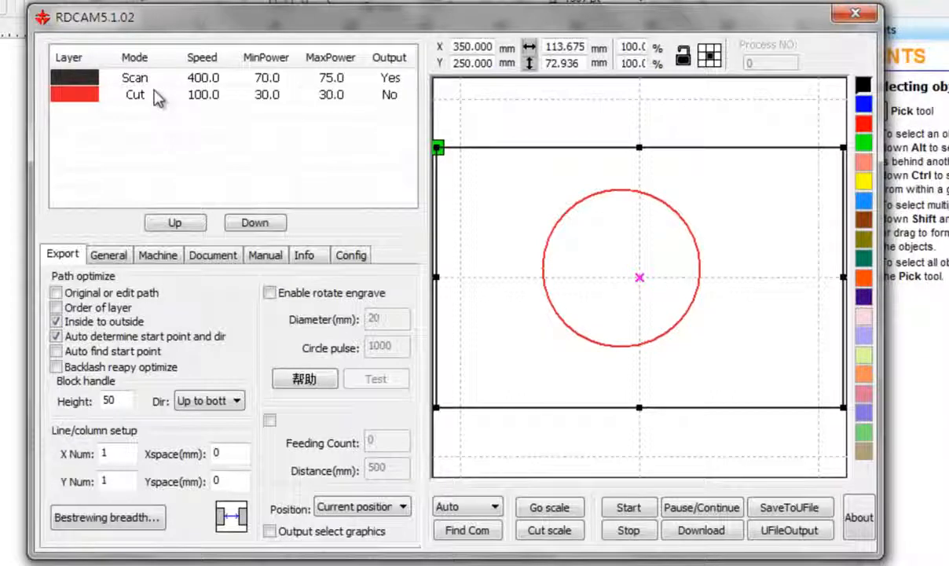
{"action": "mouse_move", "coordinate": [118, 275]}
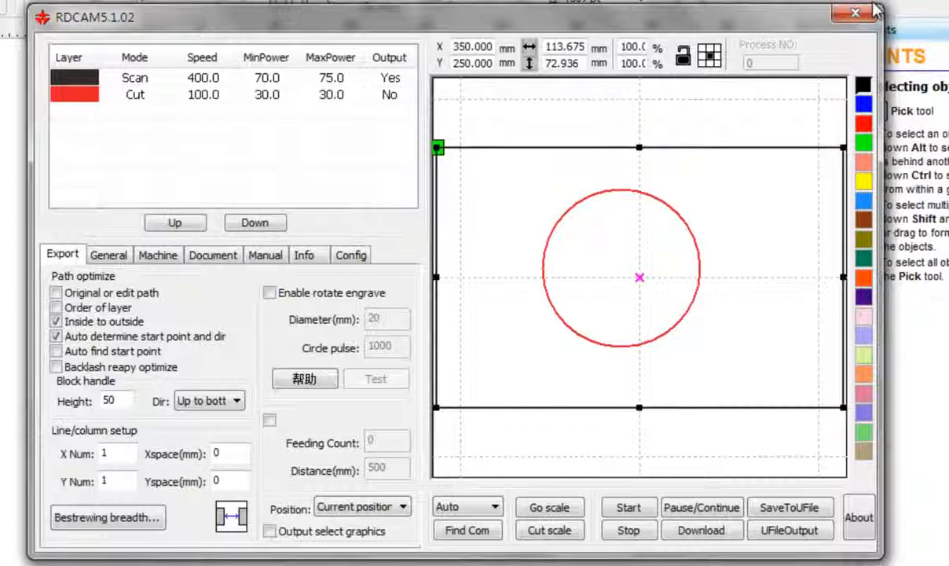
- Close the RDCAM5.1.02 window after reviewing its Scan and Cut layers
{"action": "left_click", "coordinate": [856, 14]}
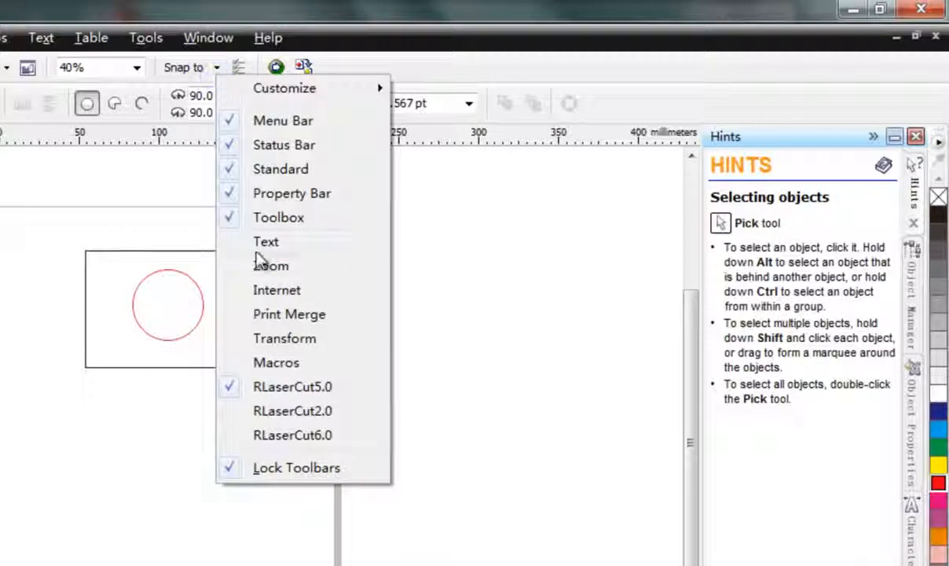
{"action": "mouse_move", "coordinate": [281, 435]}
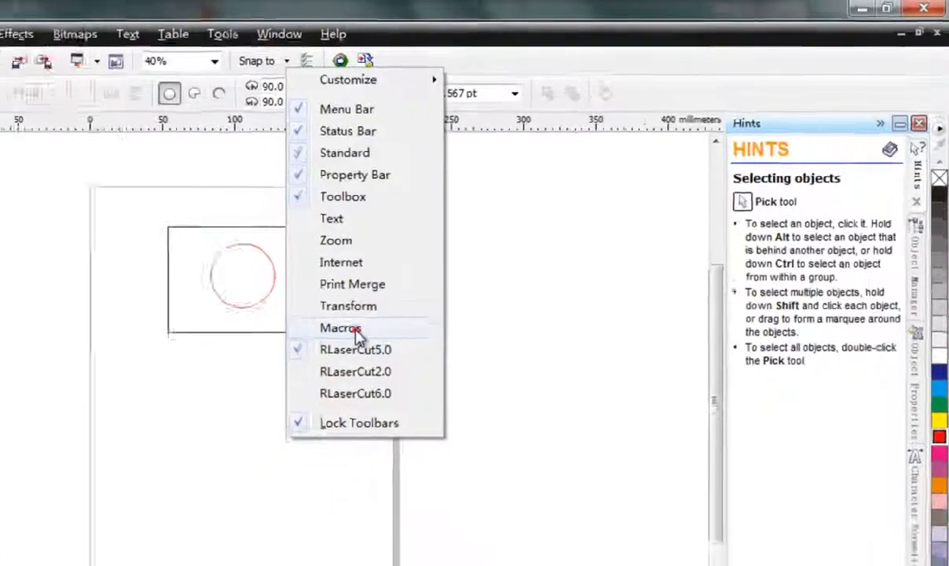
- Enable the Macros toolbar from the toolbar list
{"action": "left_click", "coordinate": [340, 327]}
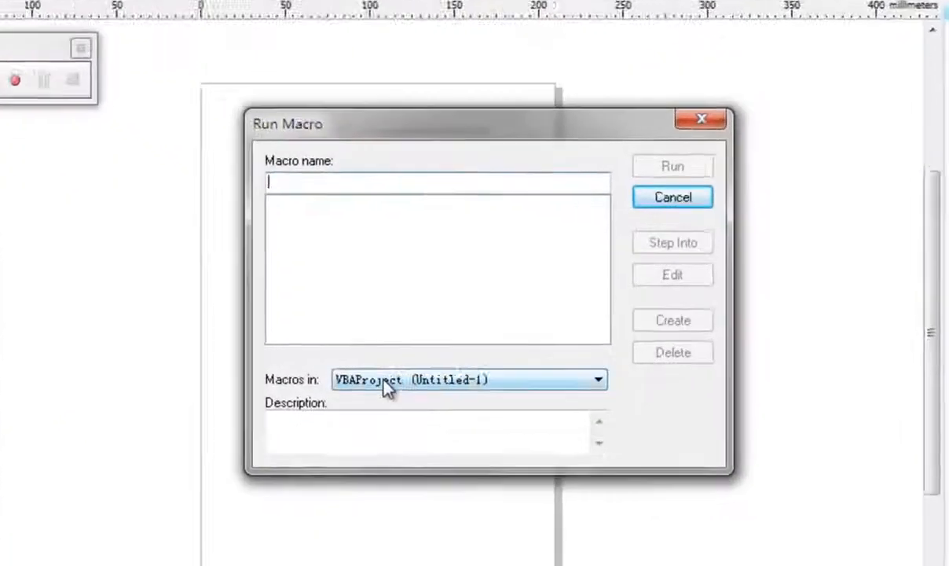
- Run the RLaserV5.LaserWorking macro from GlobalMacros (RLaser15V5.gms)
{"action": "left_click", "coordinate": [597, 379]}
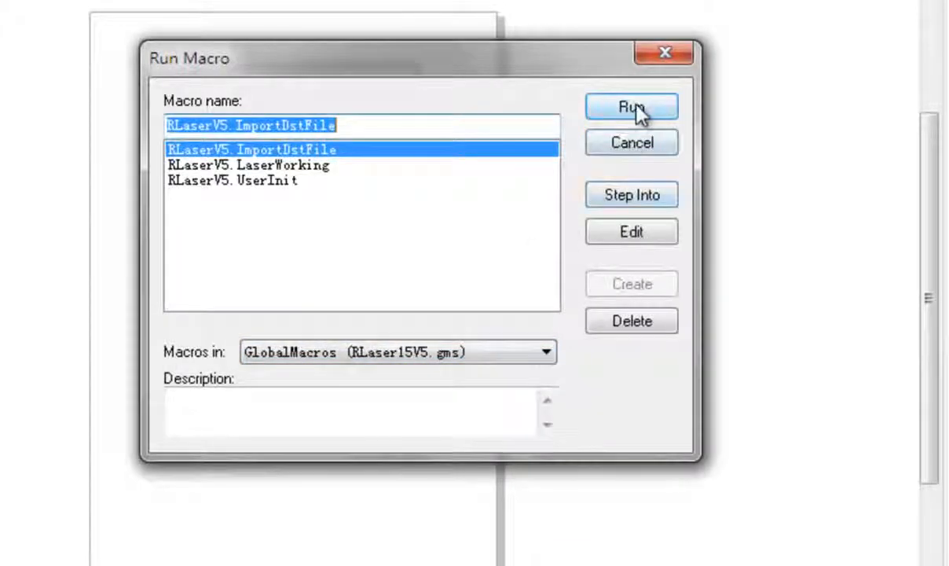
{"action": "mouse_move", "coordinate": [558, 157]}
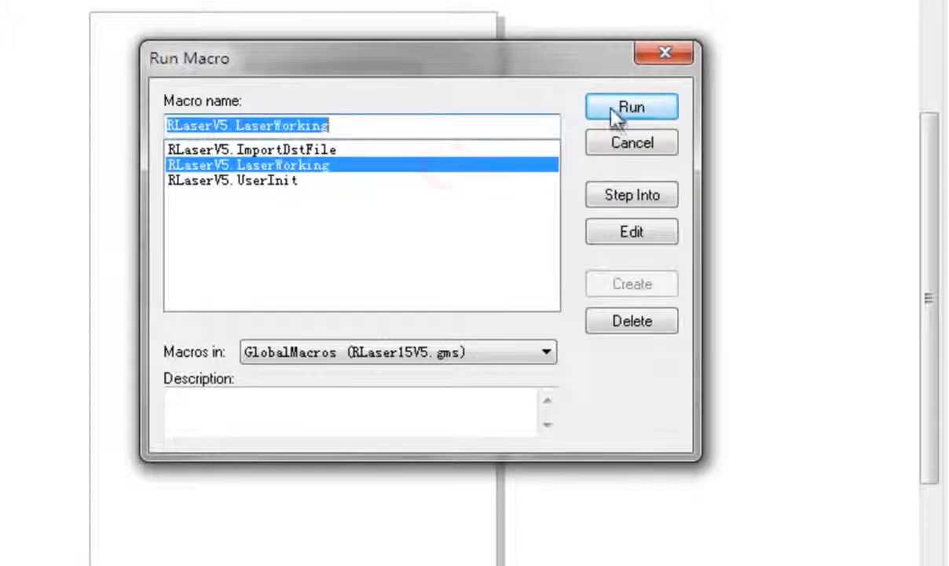
{"action": "left_click", "coordinate": [632, 107]}
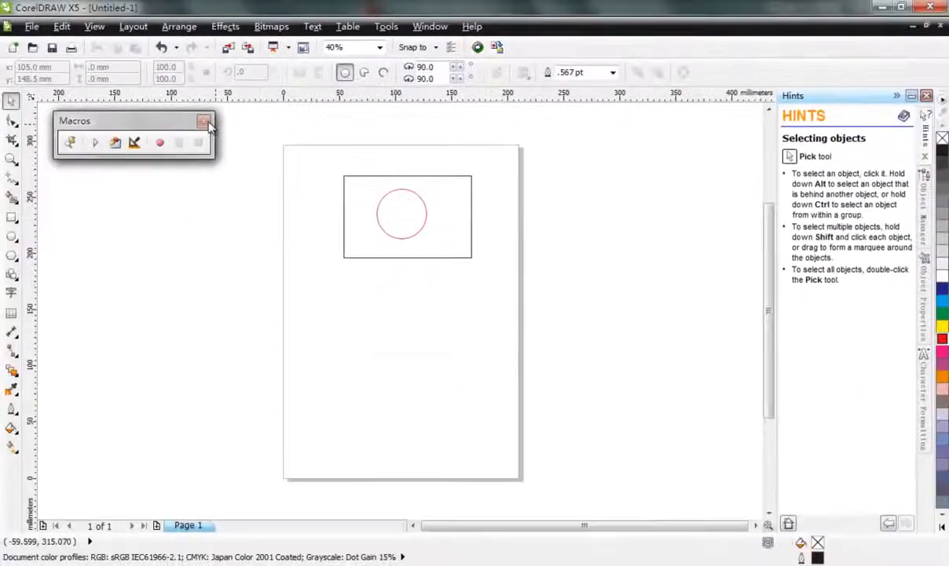
- Close the floating Macros toolbar
{"action": "left_click", "coordinate": [203, 121]}
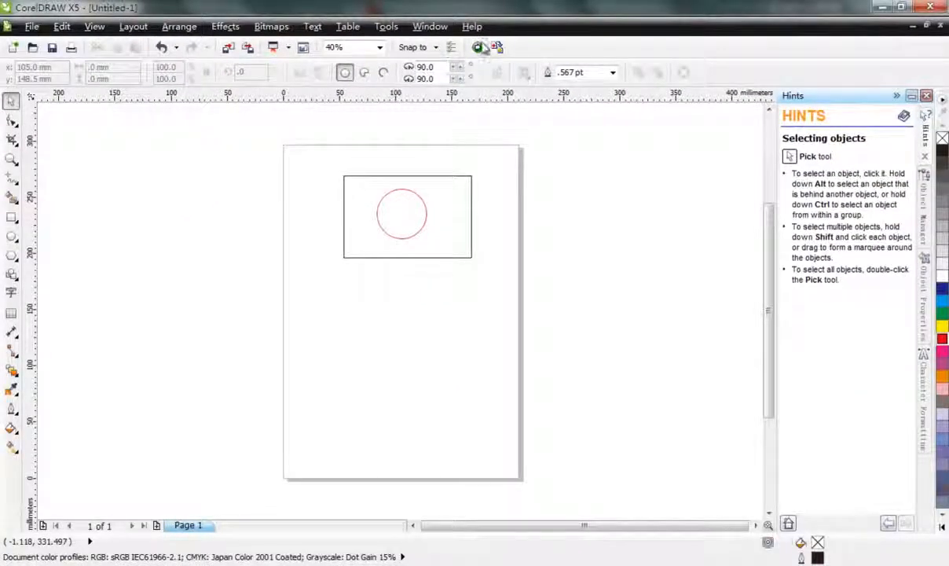
{"action": "mouse_move", "coordinate": [495, 47]}
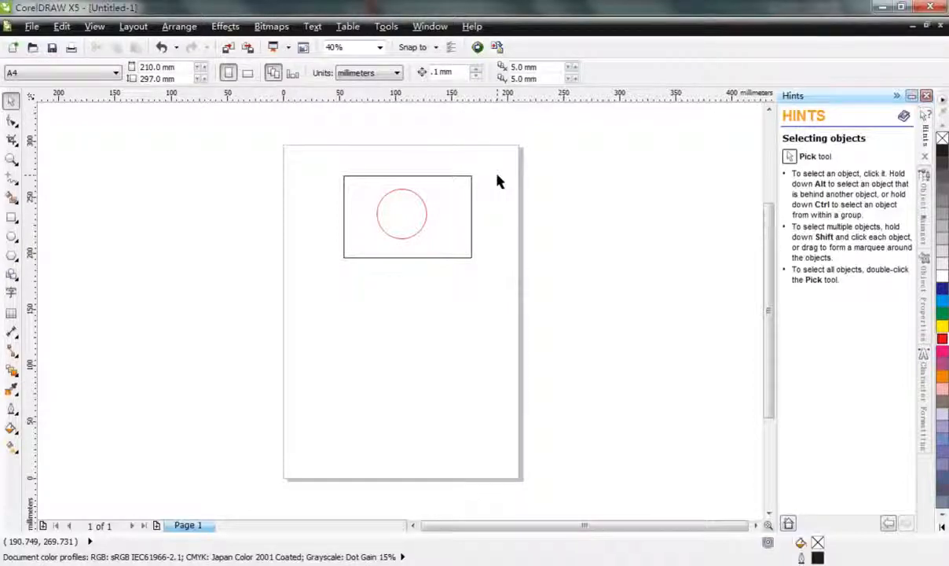
{"action": "mouse_move", "coordinate": [591, 143]}
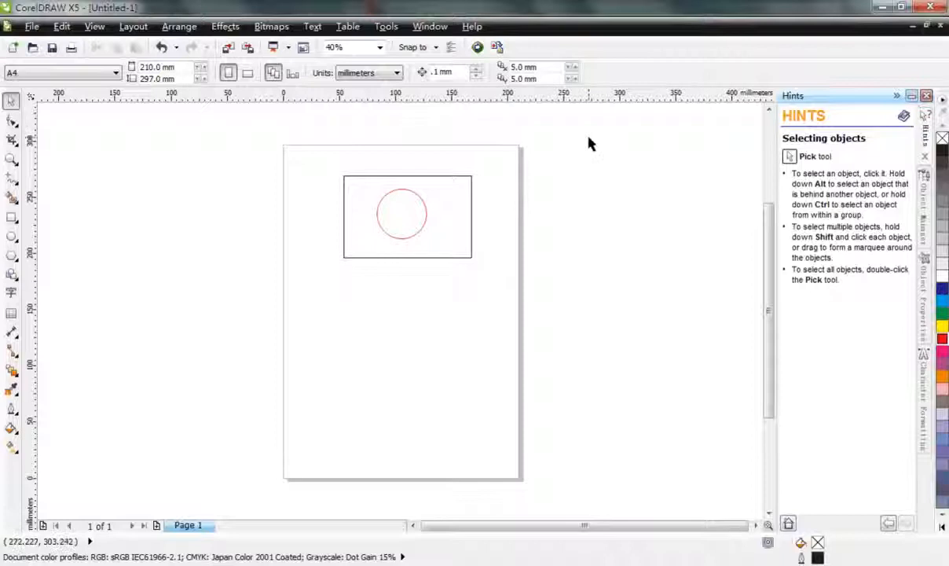